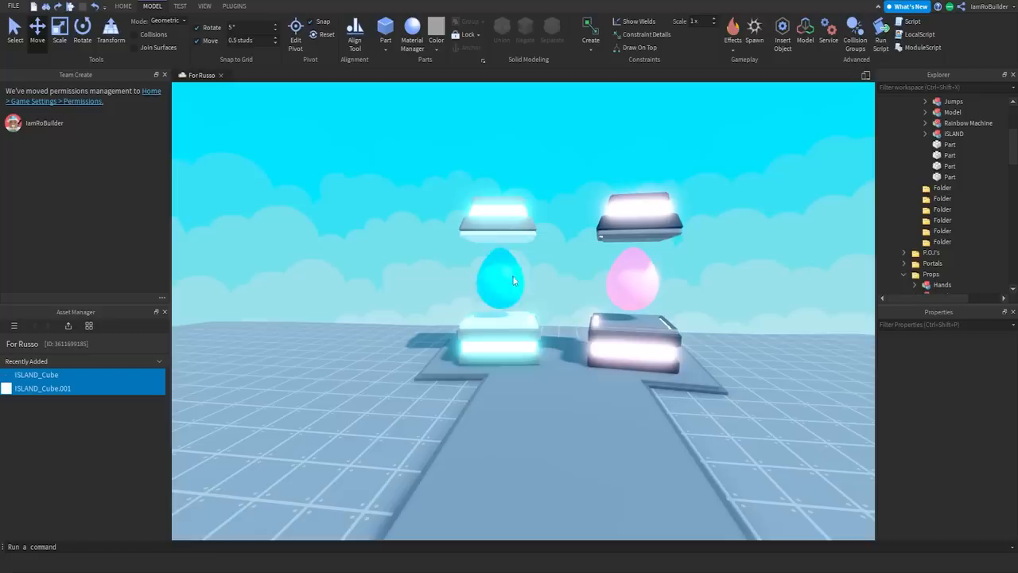
Add an edge loop across the head cube and slide it into place.
left_click(632, 279)
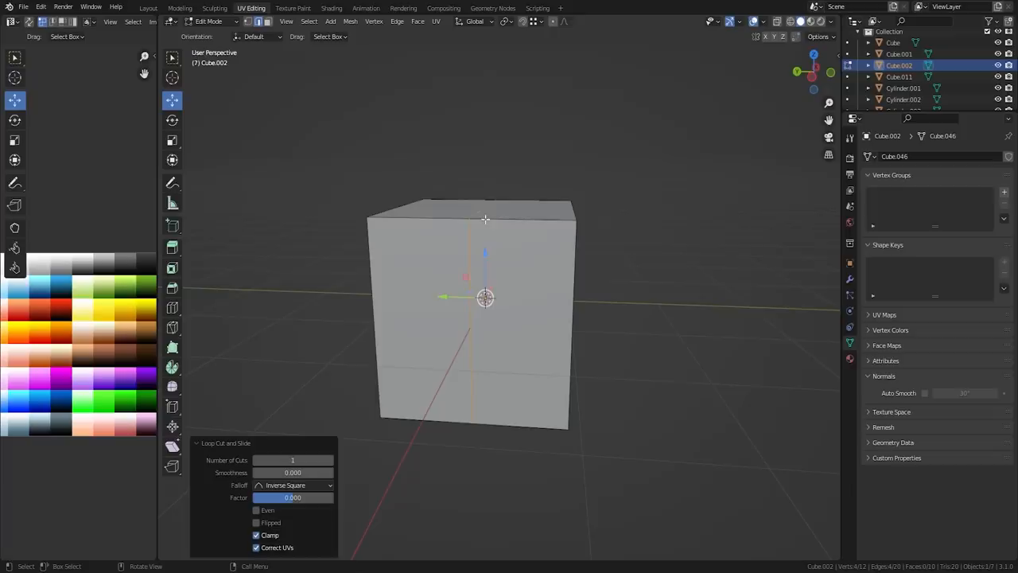
left_click_drag(486, 299, 465, 287)
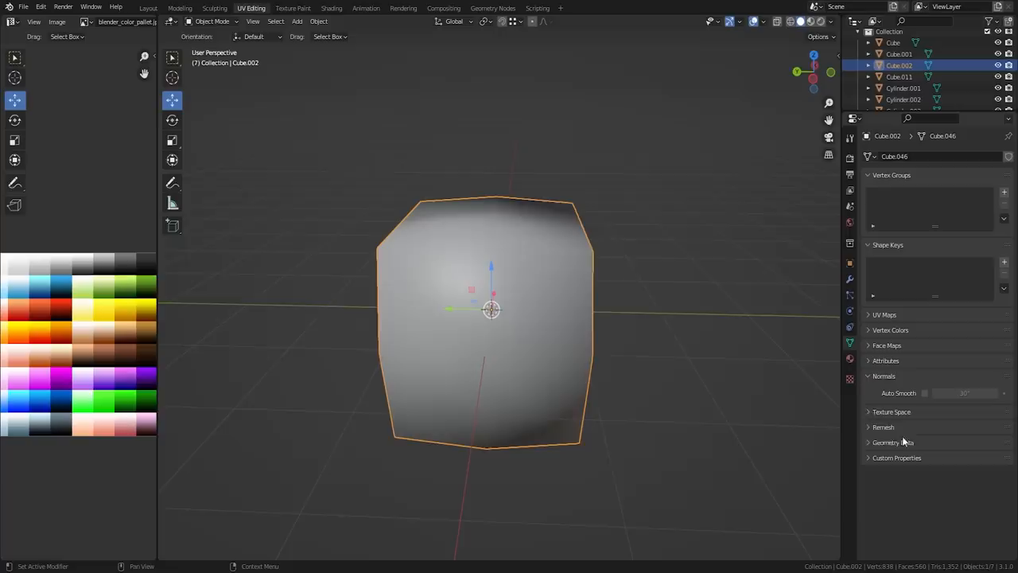
Scale the head block's mesh in Edit Mode, then orbit to view it at an angle.
key("Tab")
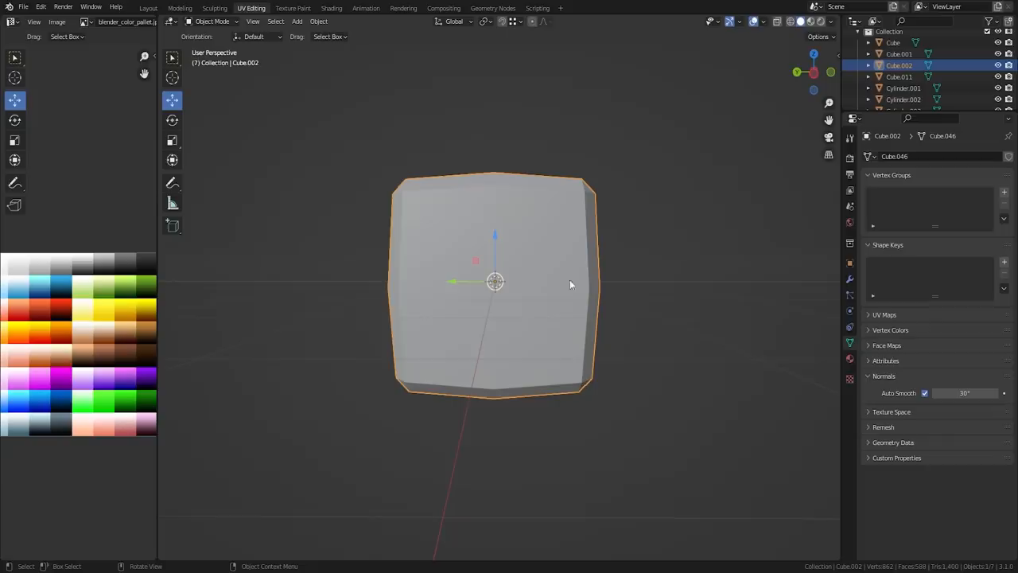
key("Tab")
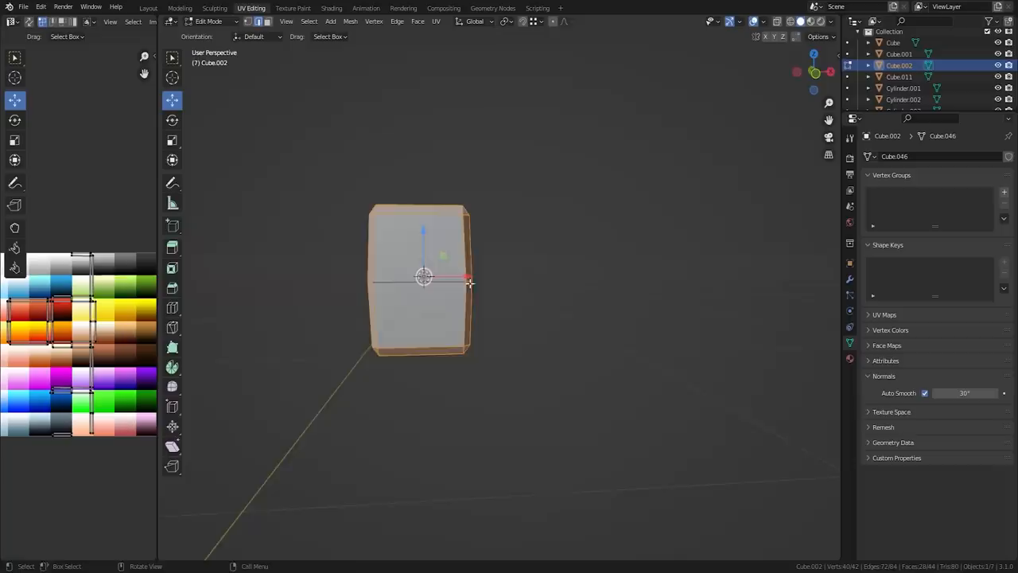
key("Tab")
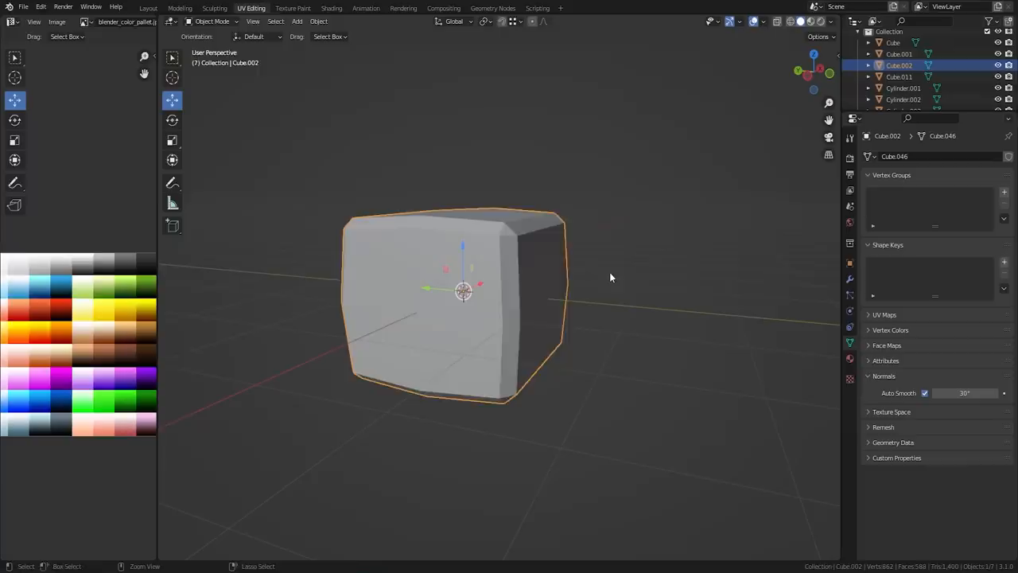
left_click_drag(610, 277, 532, 253)
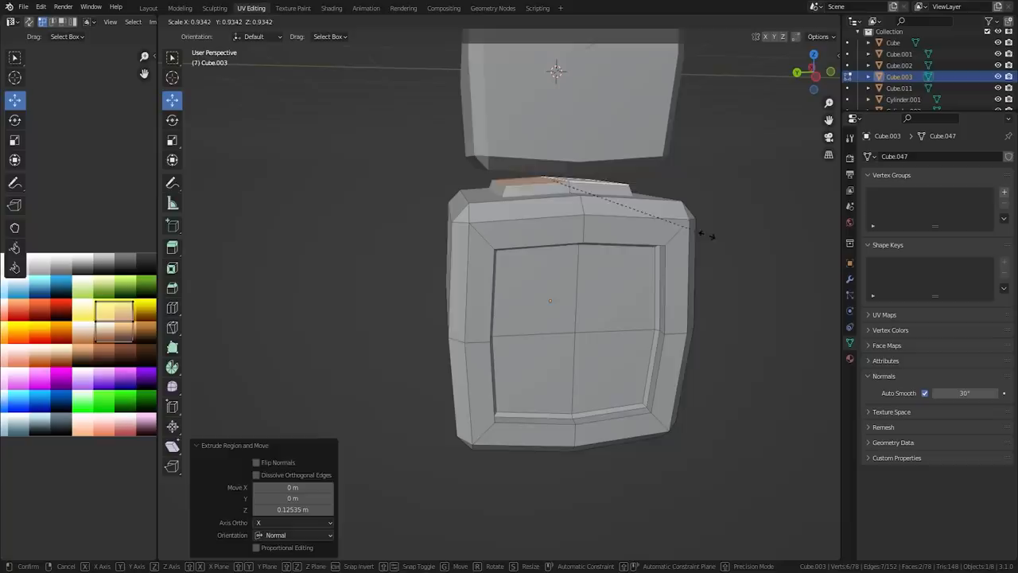
Confirm the neck extrusion rising from the body block toward the head.
key("Tab")
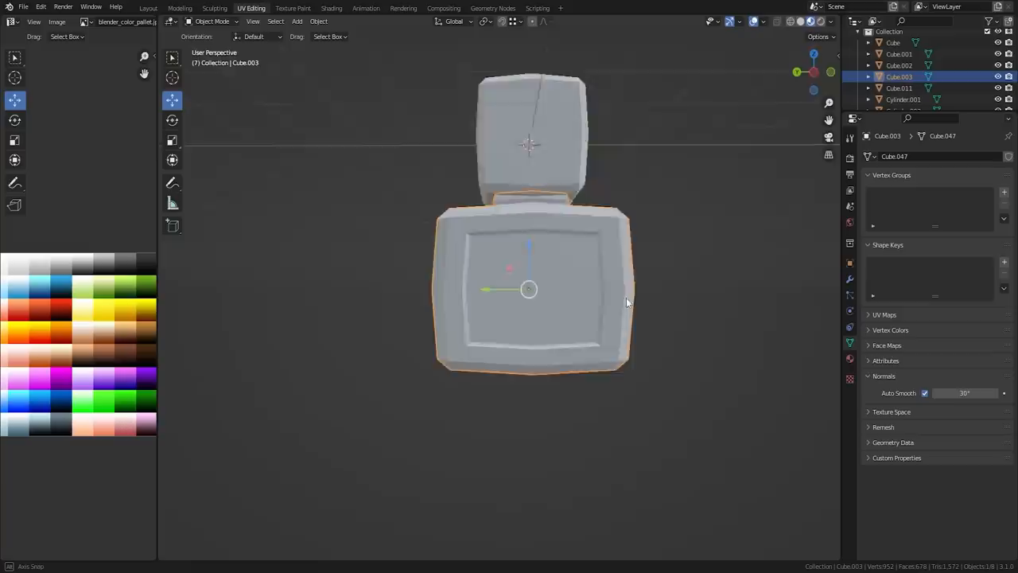
Enter Edit Mode with X-ray view and select part of the body mesh.
key("Tab")
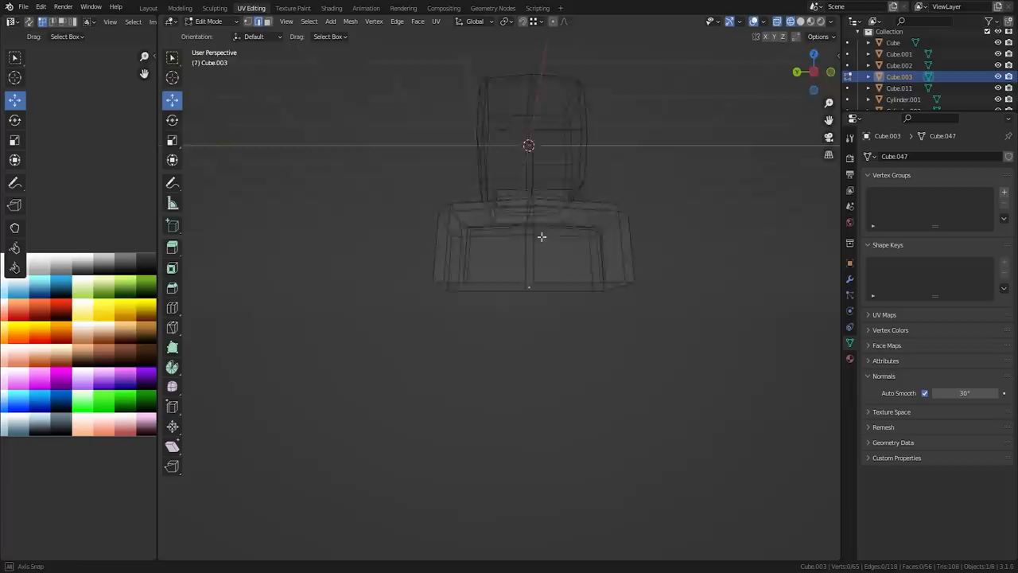
left_click(269, 22)
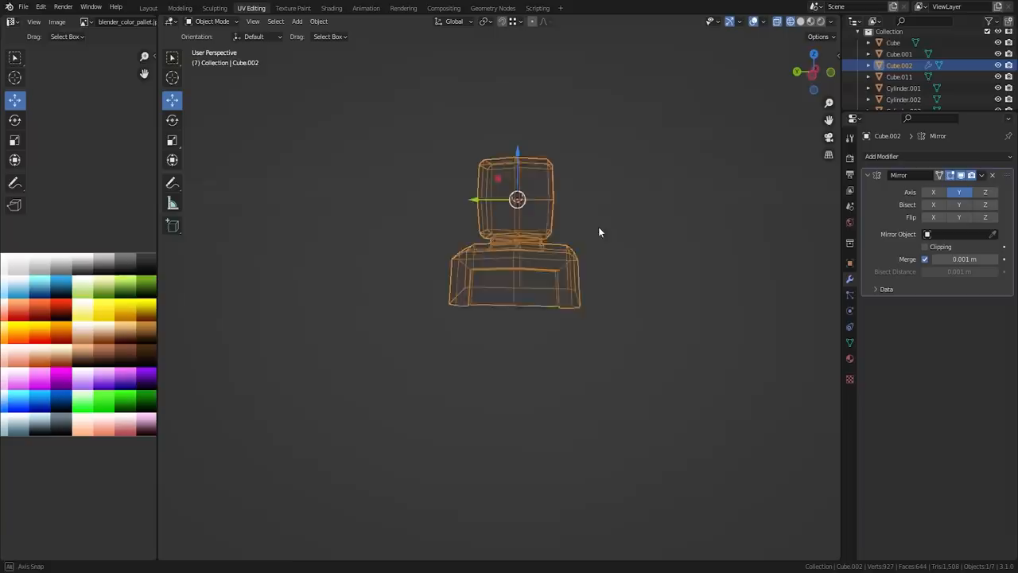
Scale down the body's front panel face and extrude the first arm segment.
key("Tab")
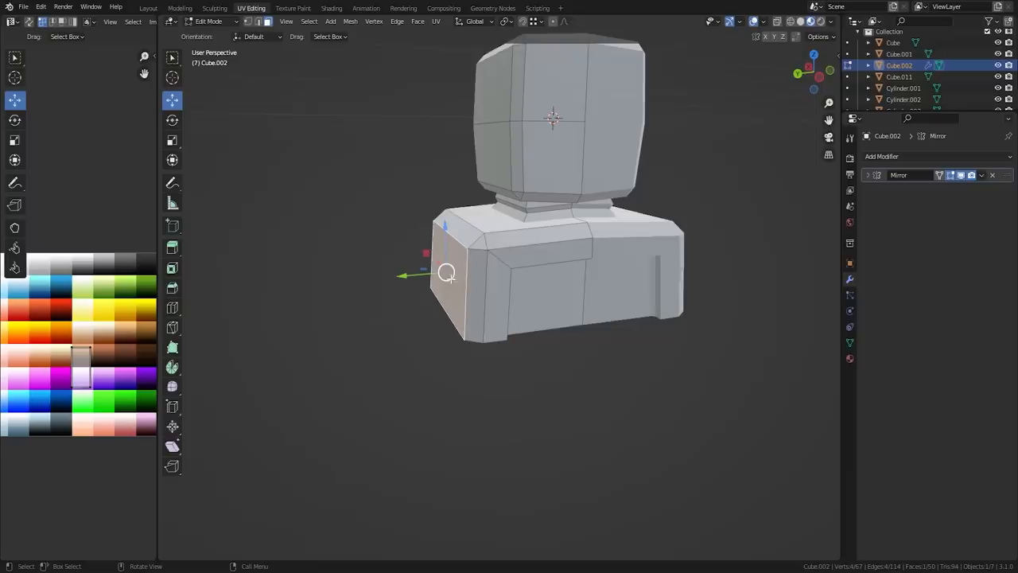
key("s")
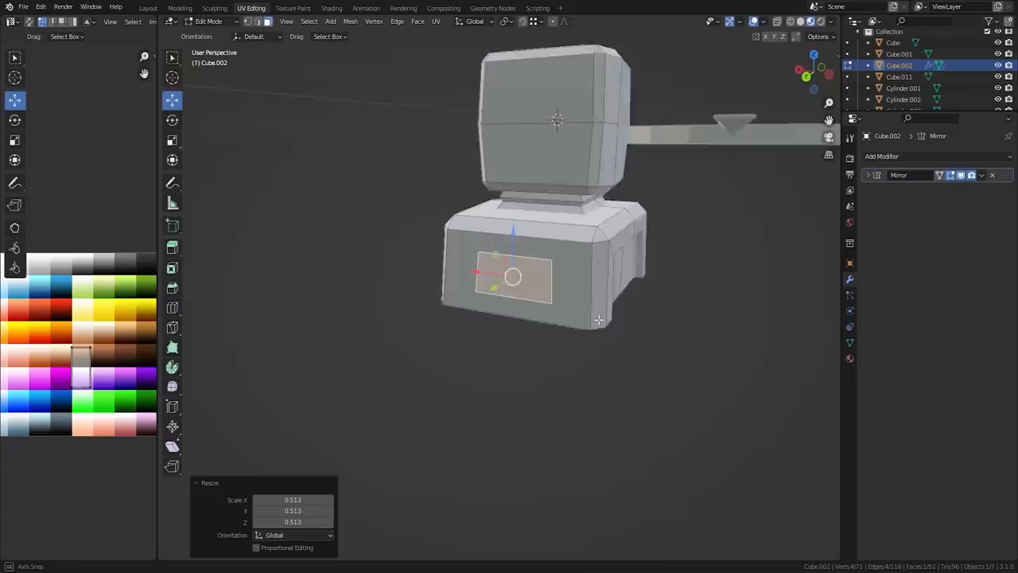
key("e")
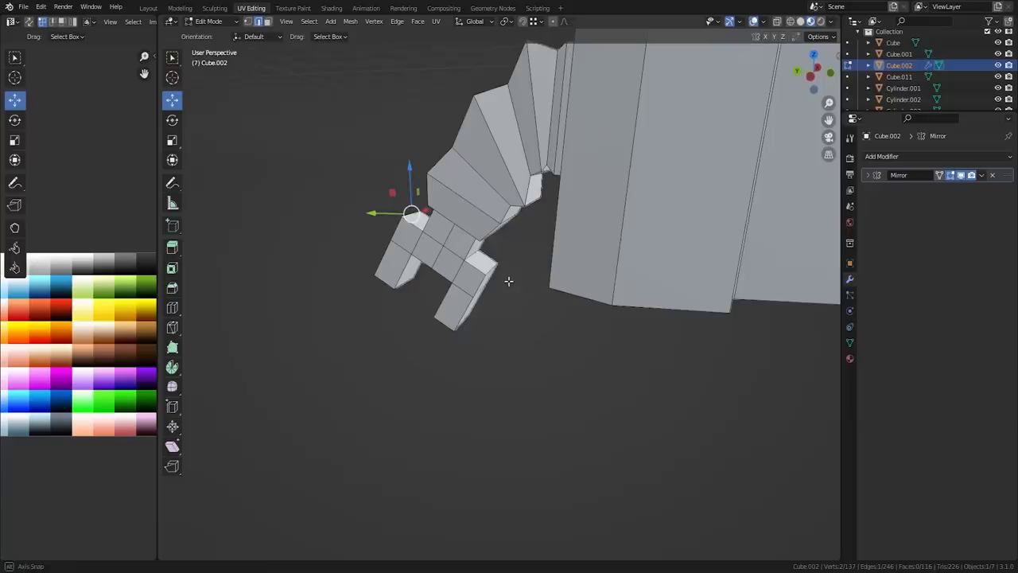
Orbit around the claw and toggle Edit Mode to refine the fingers.
left_click_drag(509, 280, 541, 251)
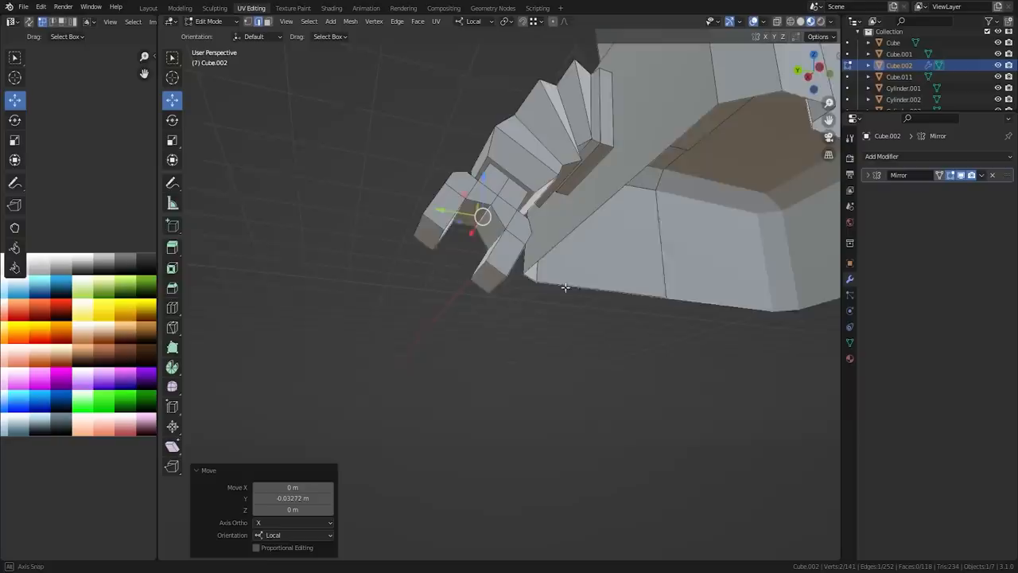
key("Tab")
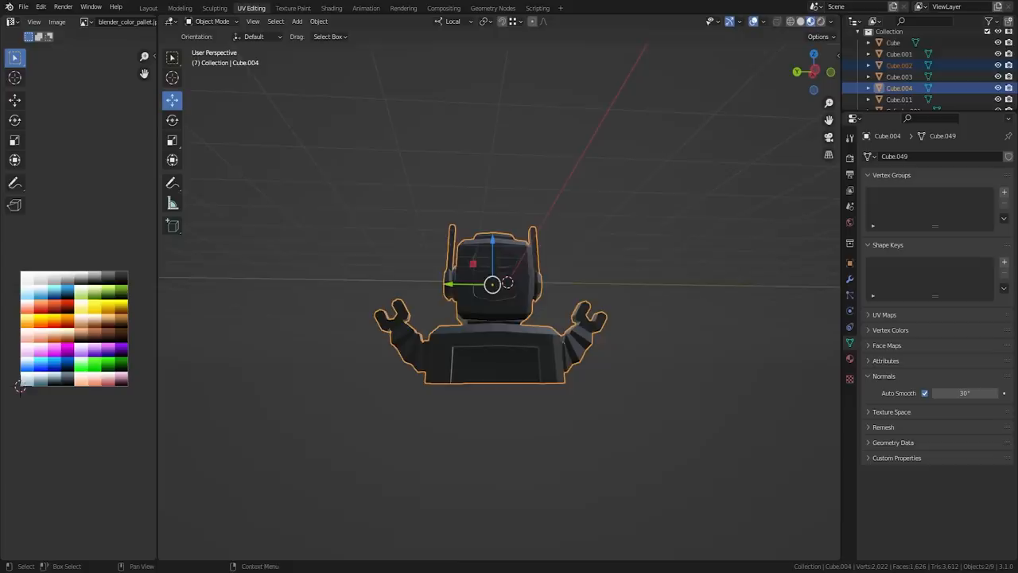
Orbit around the assembled robot to inspect head, antennas, body and clawed arms.
left_click_drag(493, 287, 390, 241)
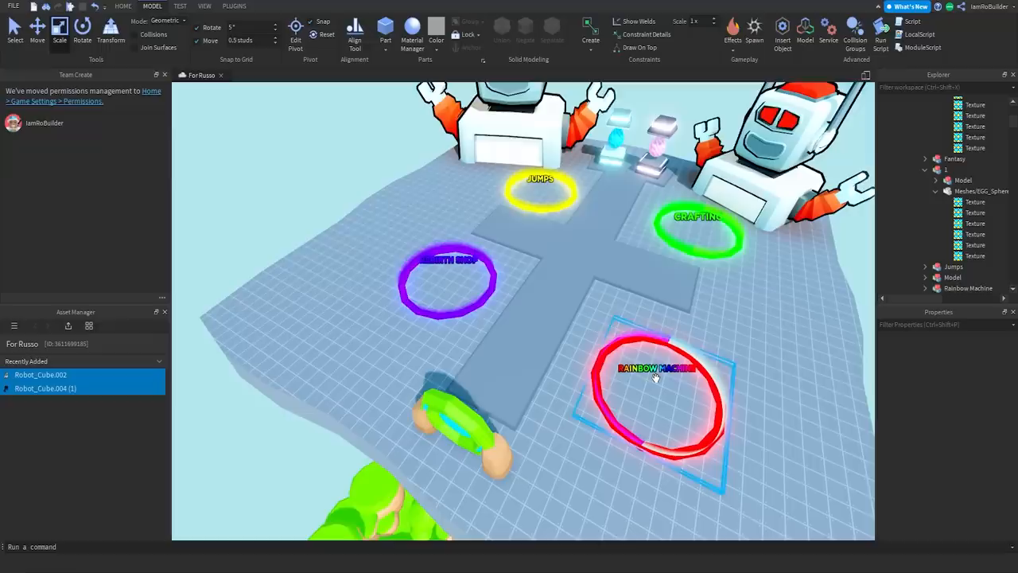
Place the crafting machine model beside the green Crafting ring.
left_click(457, 282)
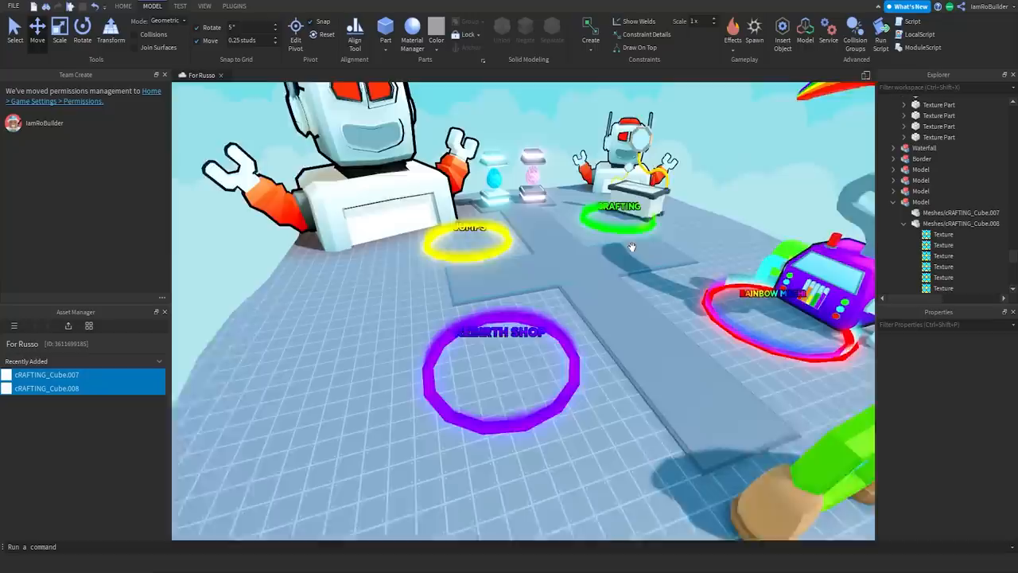
Add the cottage-style shop house next to the purple Rebirth Shop ring.
left_click(123, 6)
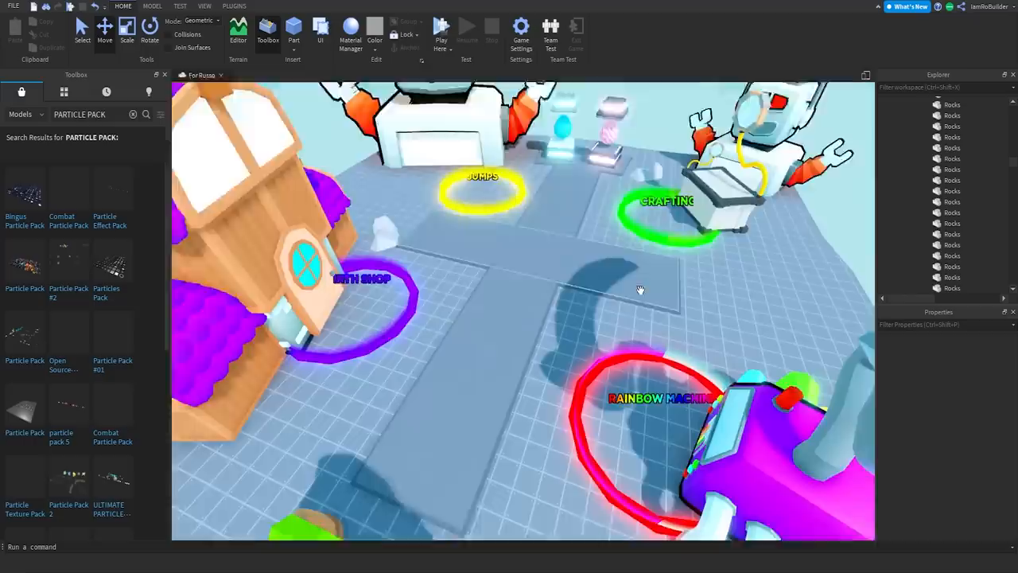
left_click_drag(640, 289, 665, 333)
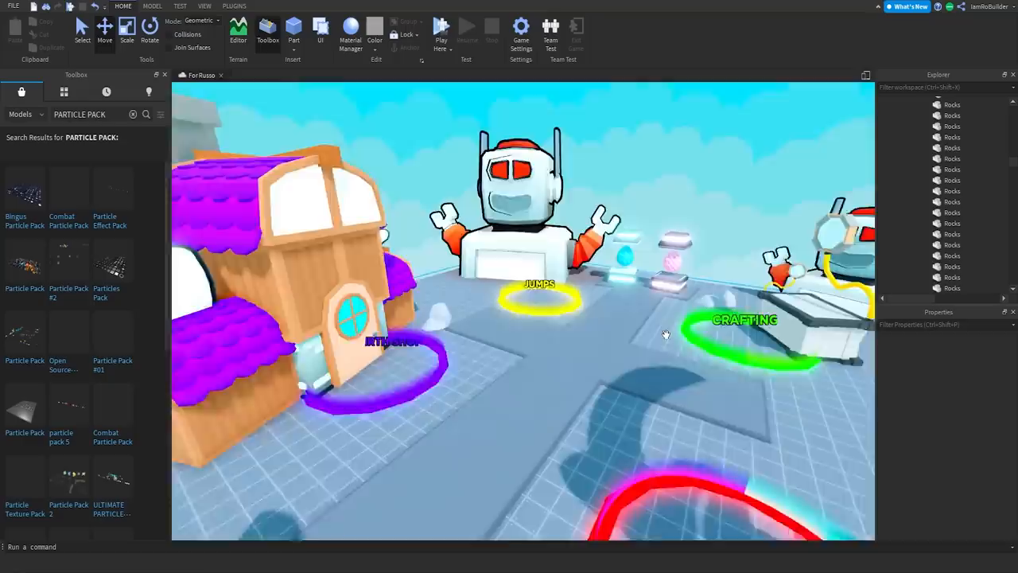